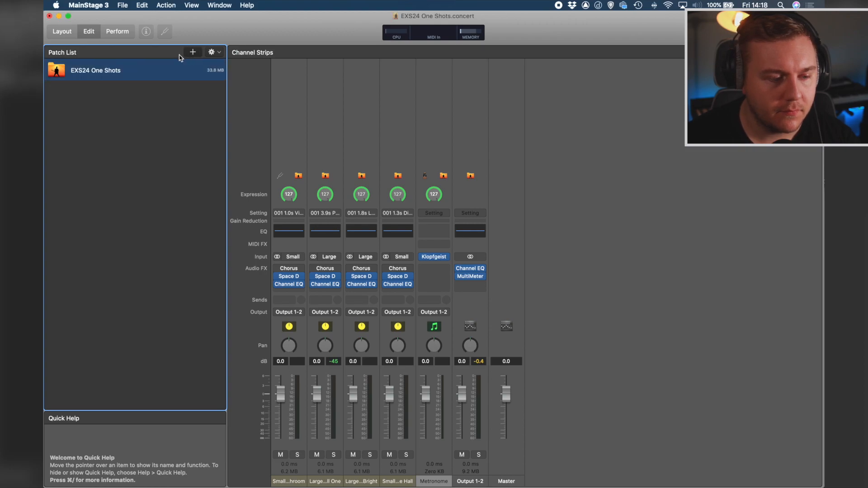
Create a patch named Shaker with a Software Instrument channel strip running a stereo EXS24 sampler.
{"action": "left_click", "coordinate": [192, 52]}
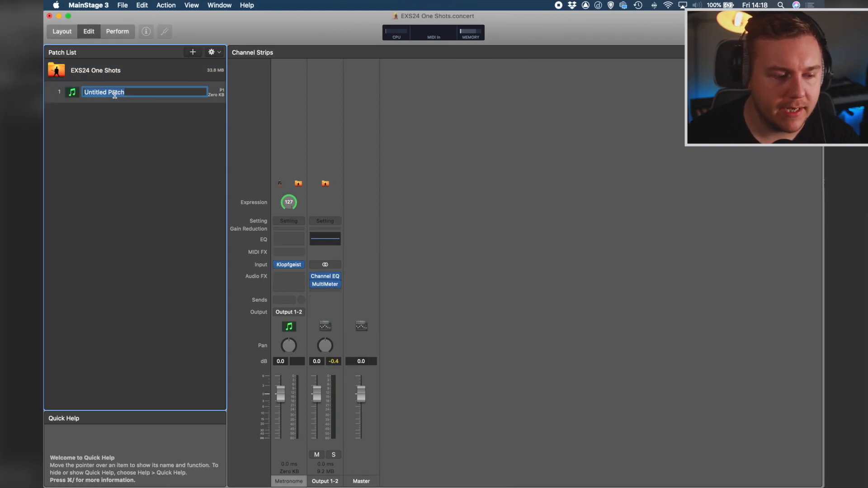
{"action": "type", "text": "Shaker"}
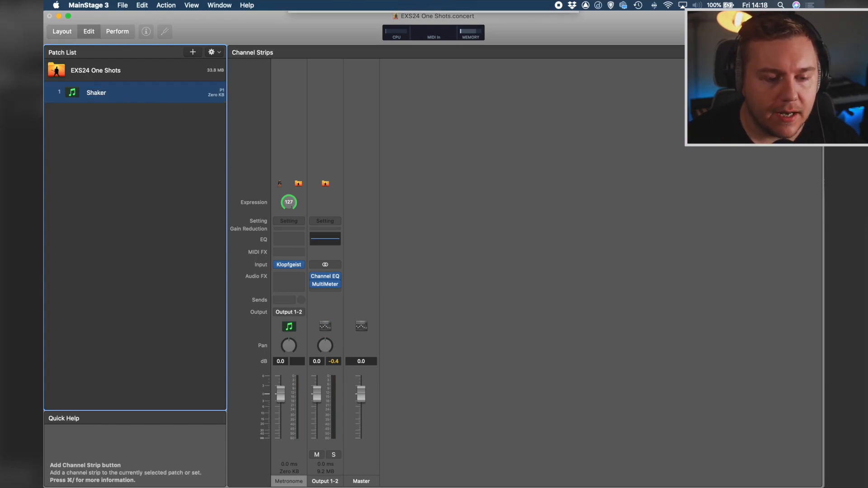
{"action": "left_click", "coordinate": [192, 51]}
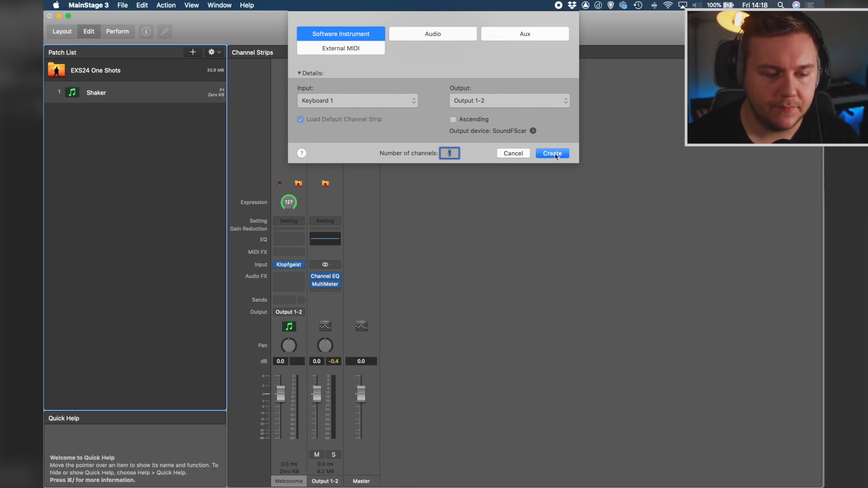
{"action": "left_click", "coordinate": [552, 153]}
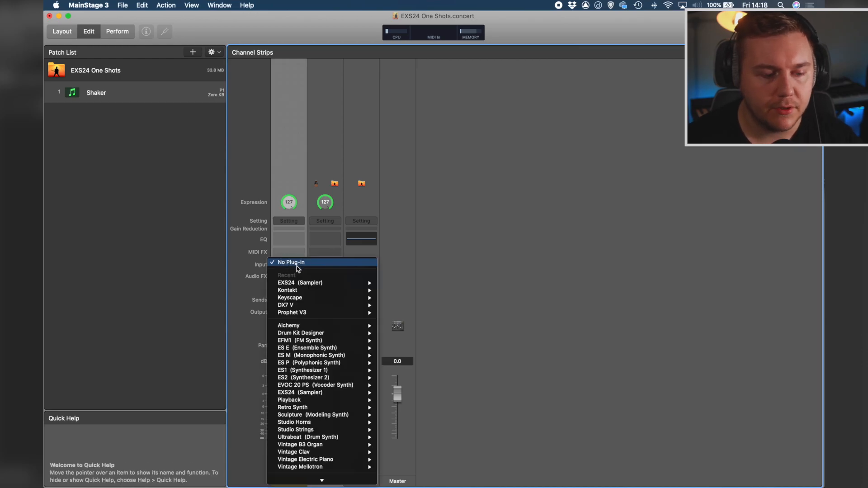
{"action": "mouse_move", "coordinate": [300, 283]}
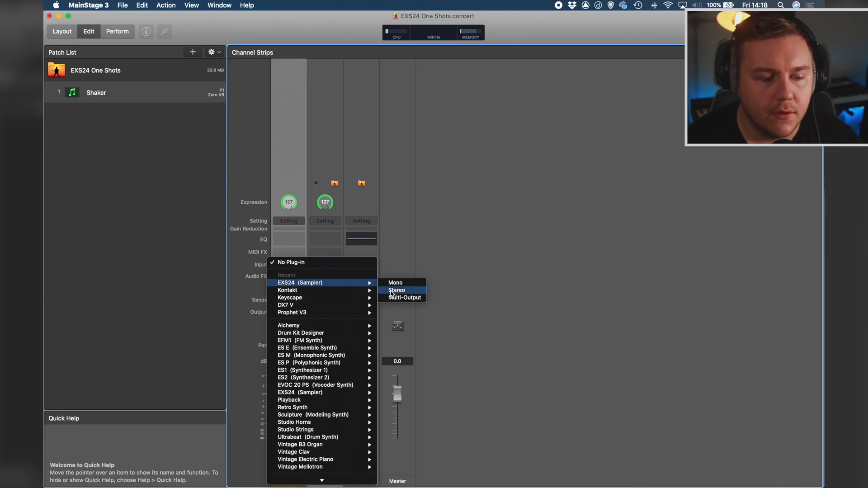
{"action": "left_click", "coordinate": [396, 290]}
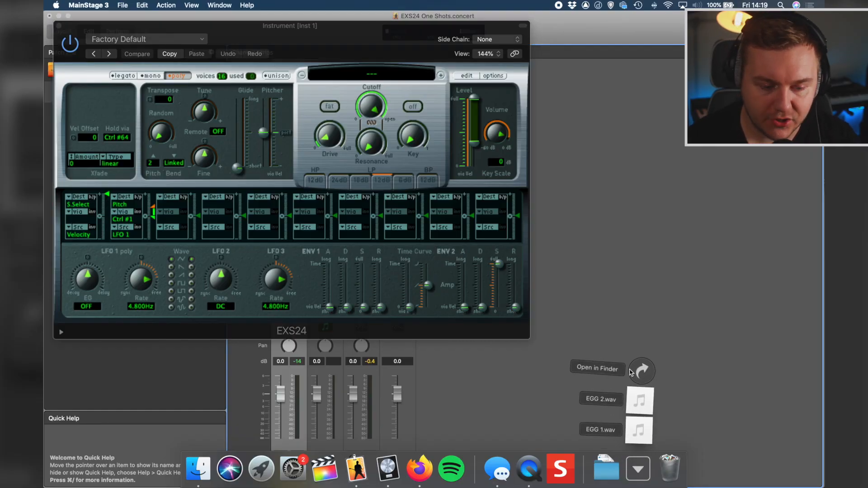
Show the shaker samples folder in Finder and Quick Look EGG 1.wav.
{"action": "left_click", "coordinate": [597, 369]}
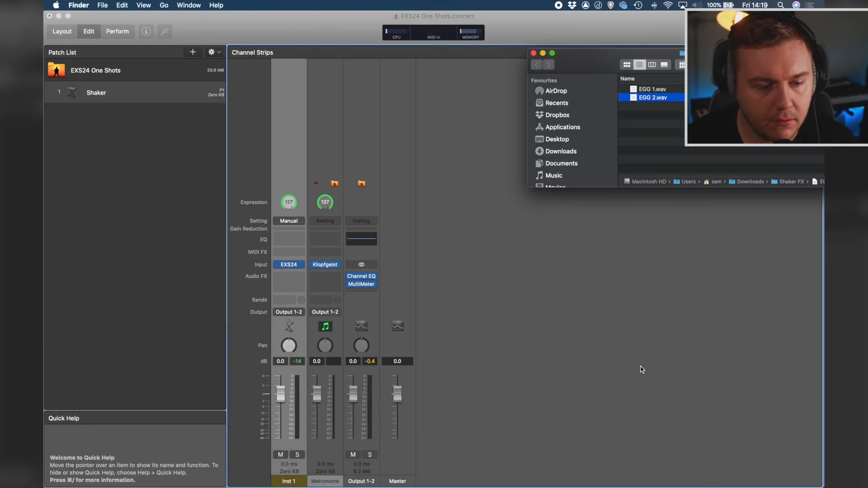
{"action": "left_click", "coordinate": [653, 89]}
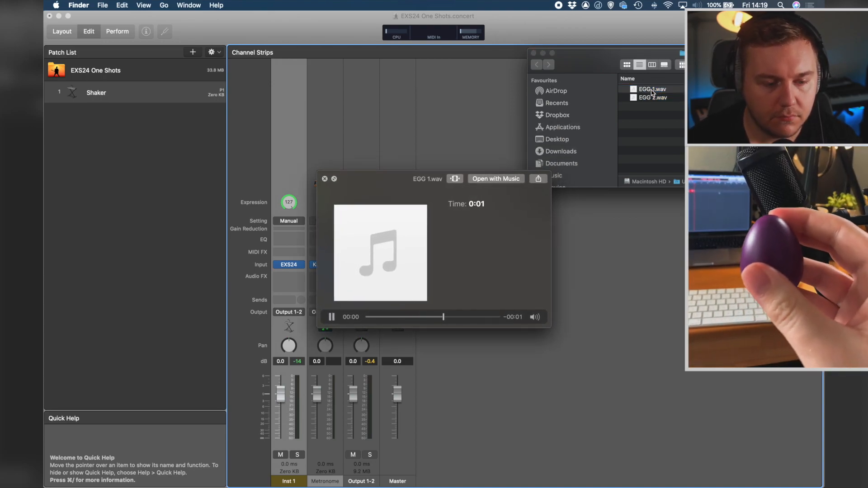
{"action": "left_click", "coordinate": [653, 98]}
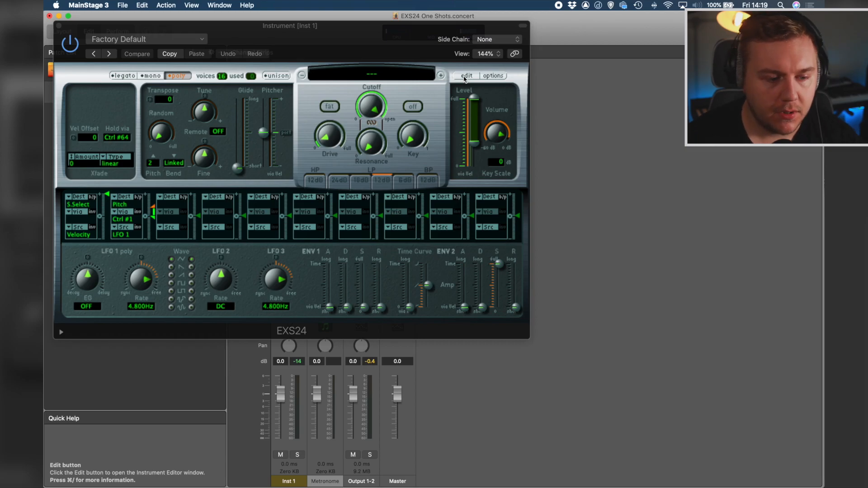
Bring up the EXS24 Instrument Editor so EGG 1.wav can be dropped in as a zone.
{"action": "left_click", "coordinate": [465, 76]}
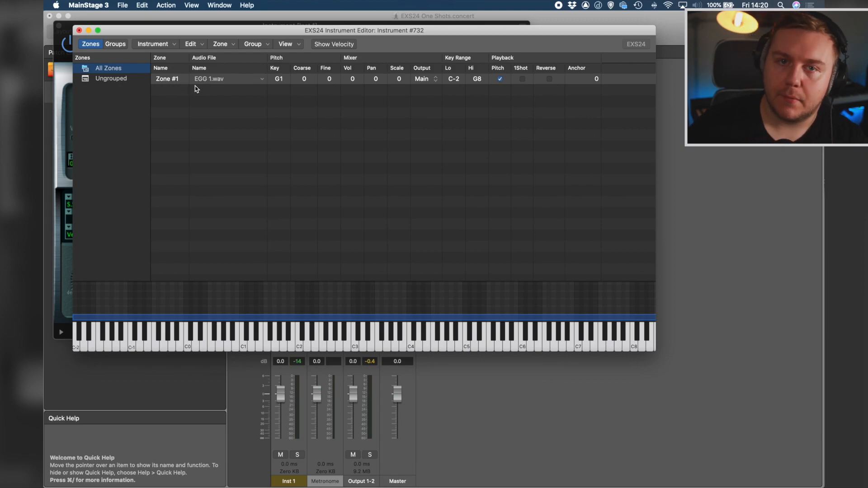
{"action": "mouse_move", "coordinate": [258, 55]}
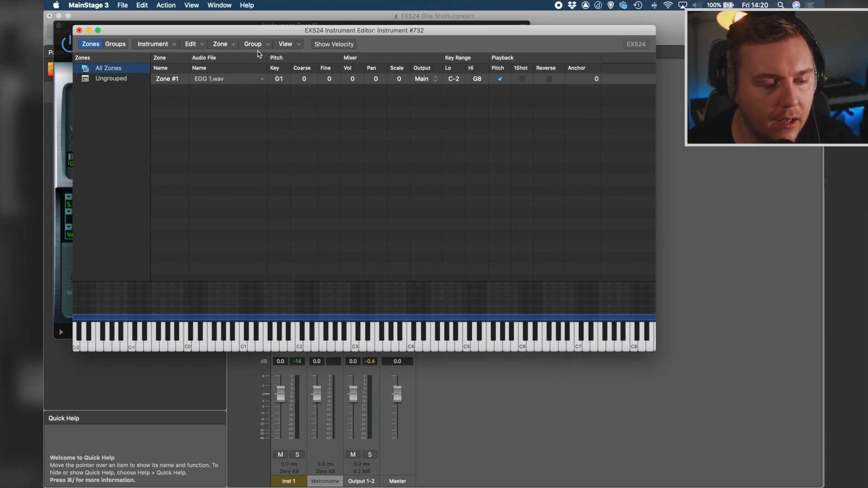
Create a new group EGG 1 and move Zone #1 (EGG 1.wav) from Ungrouped into it.
{"action": "left_click", "coordinate": [253, 44]}
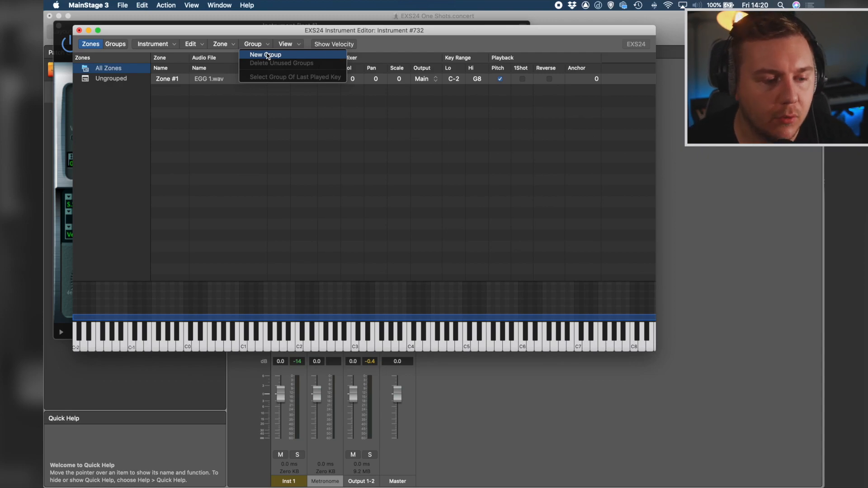
{"action": "left_click", "coordinate": [266, 54]}
{"action": "type", "text": "EGG 1"}
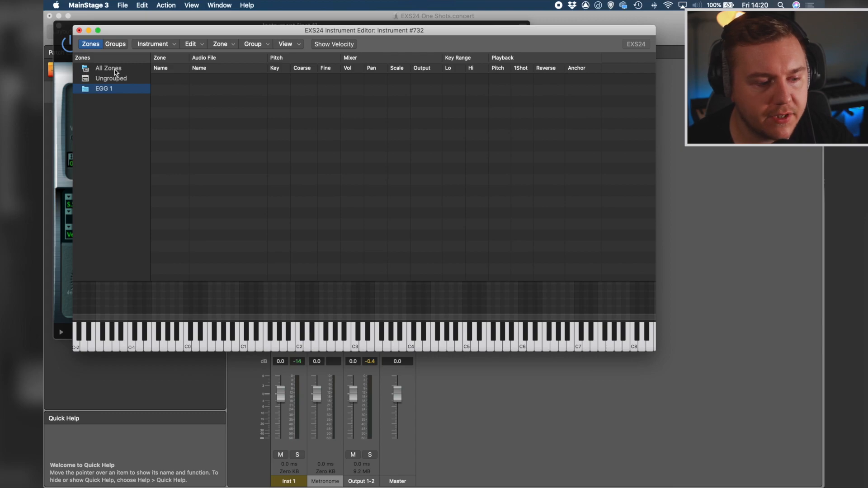
{"action": "left_click", "coordinate": [108, 69]}
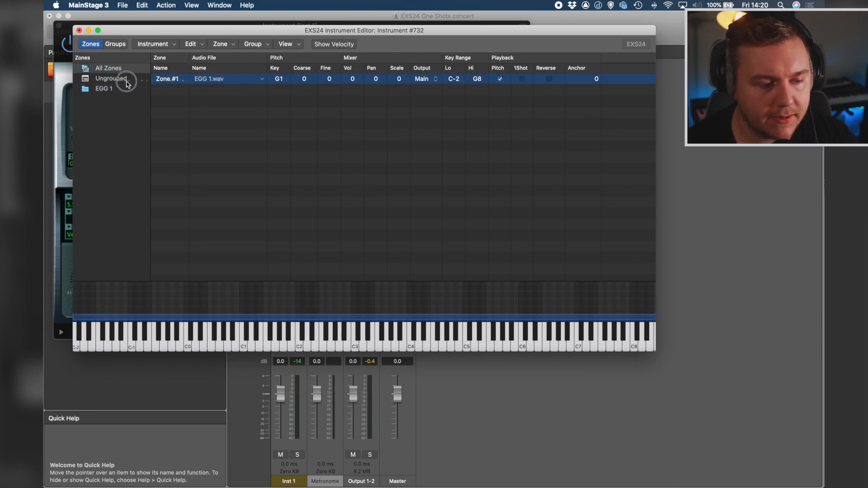
{"action": "left_click", "coordinate": [104, 90]}
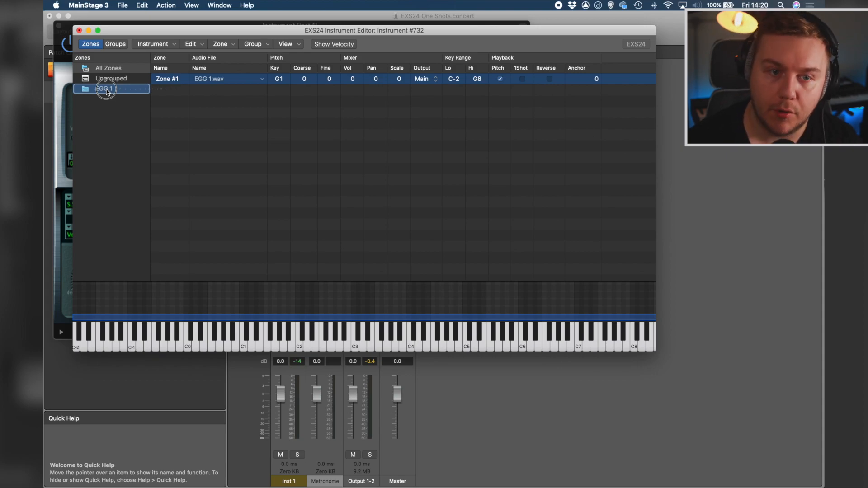
{"action": "left_click", "coordinate": [104, 88]}
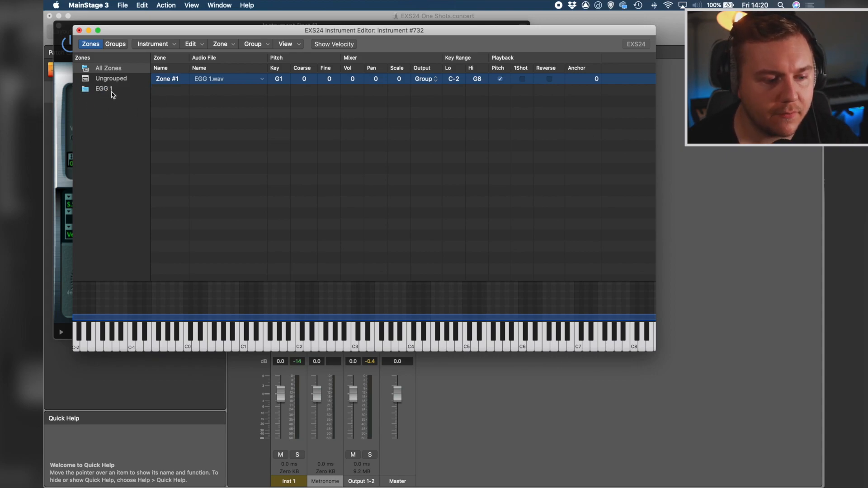
Set the EGG 1.wav zone to Pitch off and 1Shot on.
{"action": "left_click", "coordinate": [103, 88]}
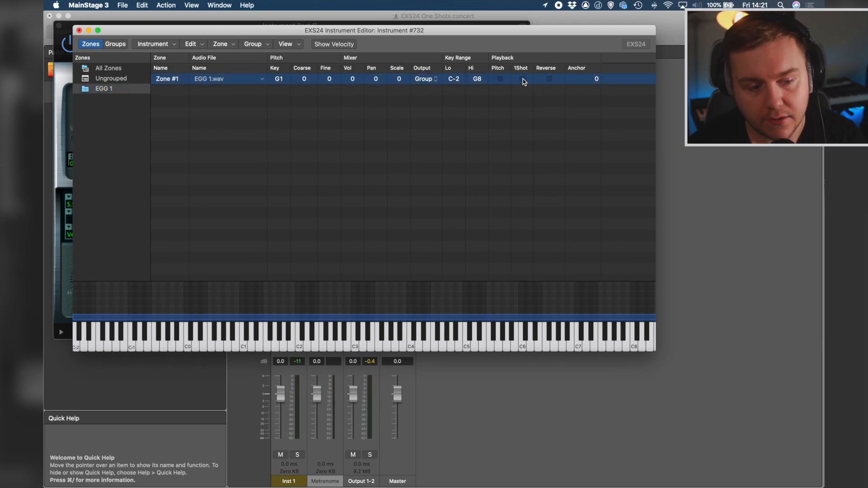
{"action": "left_click", "coordinate": [521, 79]}
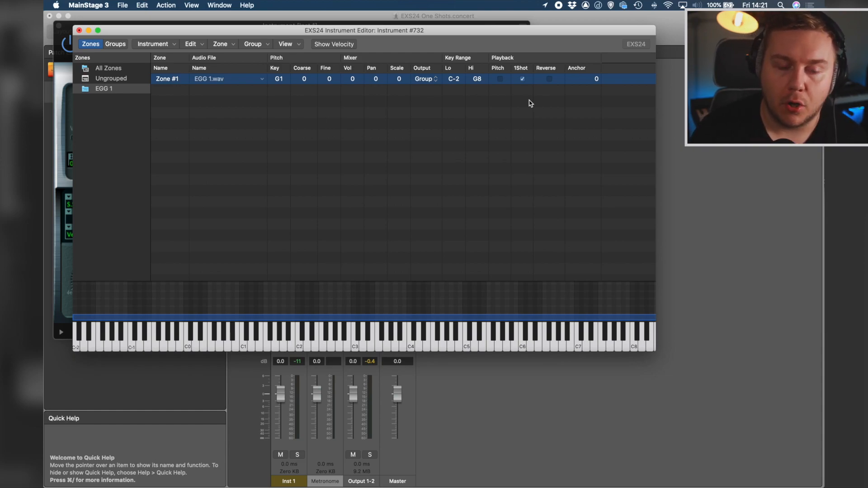
{"action": "left_click", "coordinate": [343, 332]}
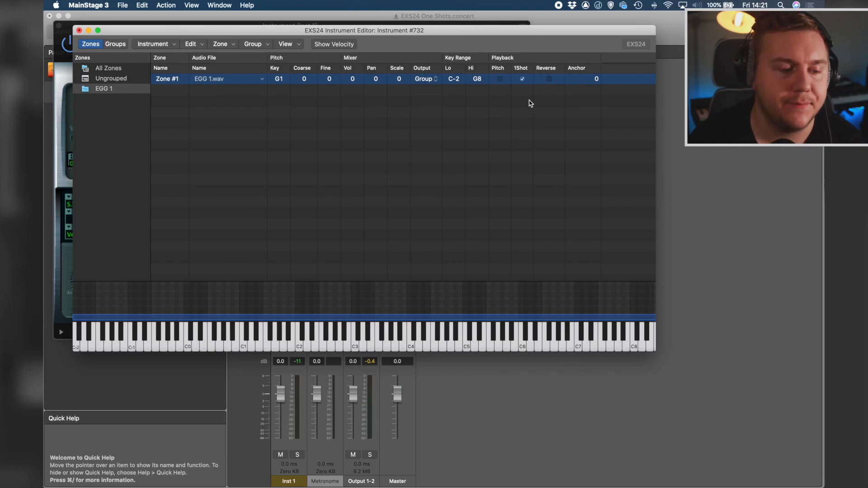
{"action": "left_click", "coordinate": [374, 335]}
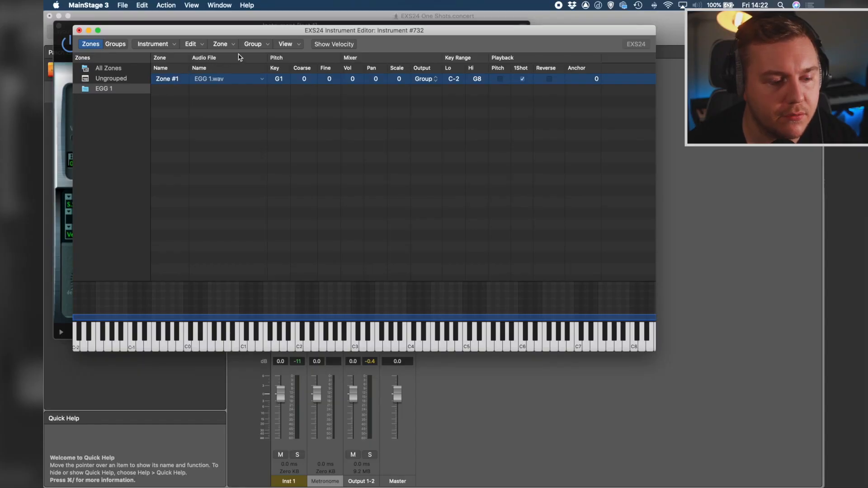
Create a second group EGG 2 for EGG 2.wav and turn off its zone's key pitch tracking.
{"action": "left_click", "coordinate": [252, 44]}
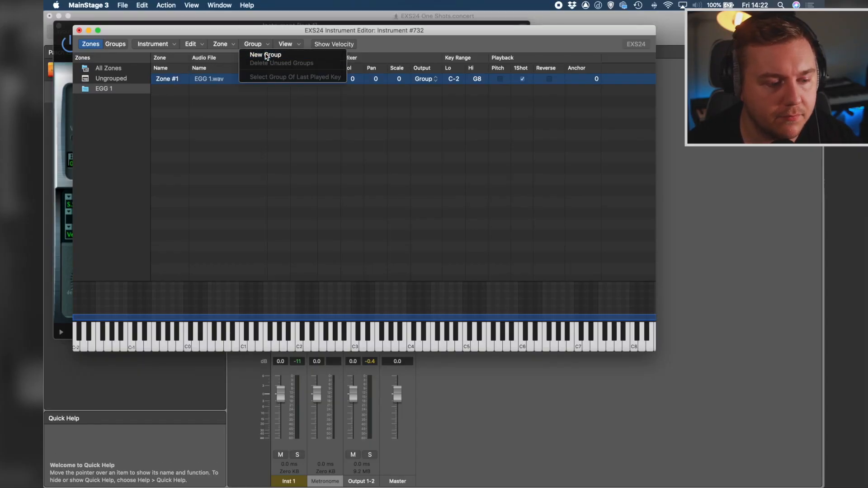
{"action": "left_click", "coordinate": [266, 54]}
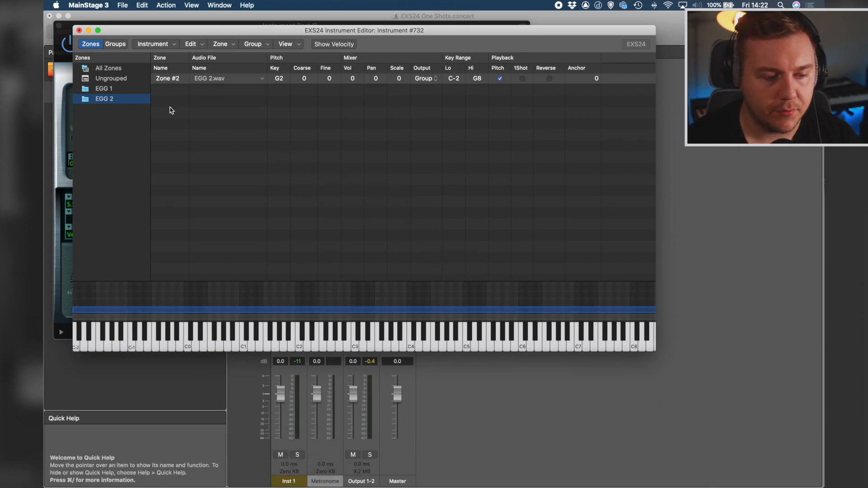
{"action": "left_click", "coordinate": [103, 89]}
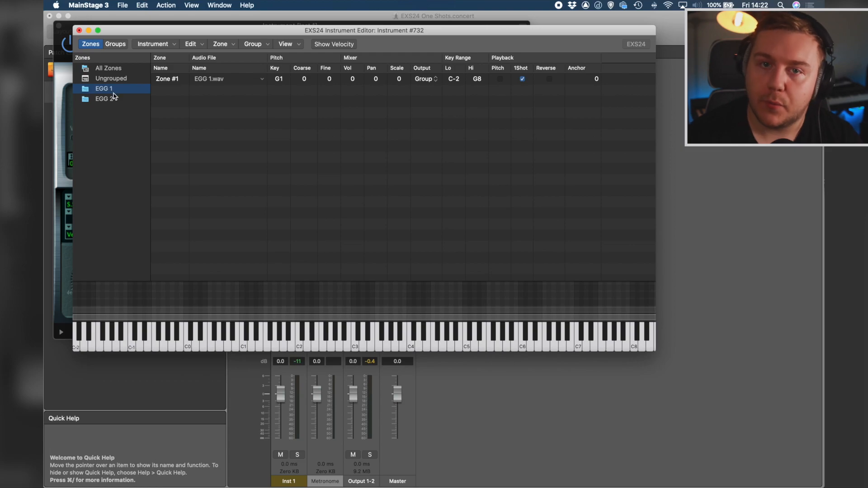
{"action": "left_click", "coordinate": [105, 98]}
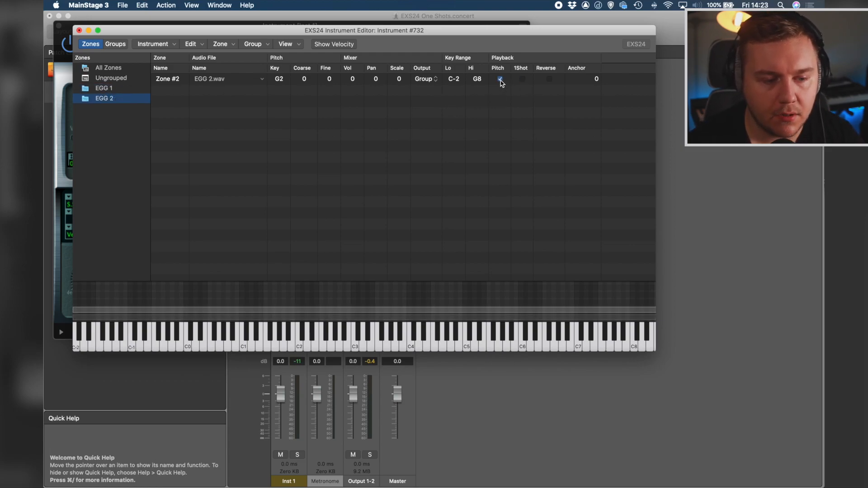
{"action": "left_click", "coordinate": [520, 79]}
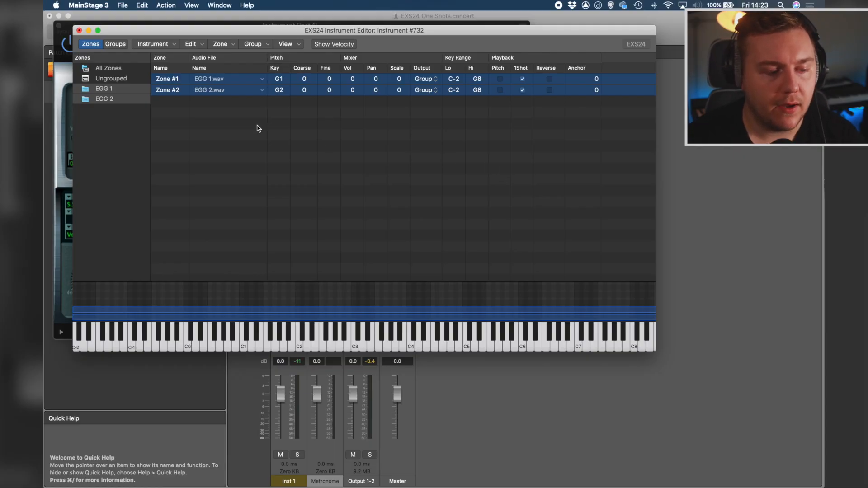
Select the EGG 2 group and switch the editor to the Groups settings table.
{"action": "left_click", "coordinate": [103, 98]}
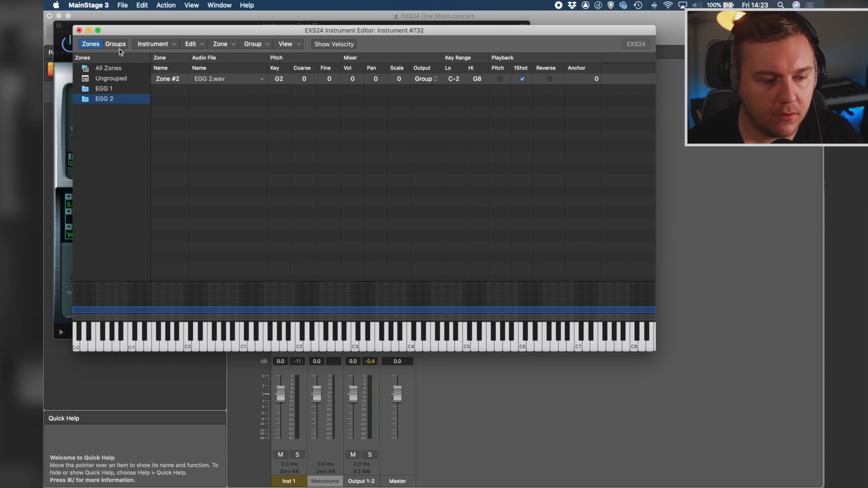
{"action": "left_click", "coordinate": [115, 44]}
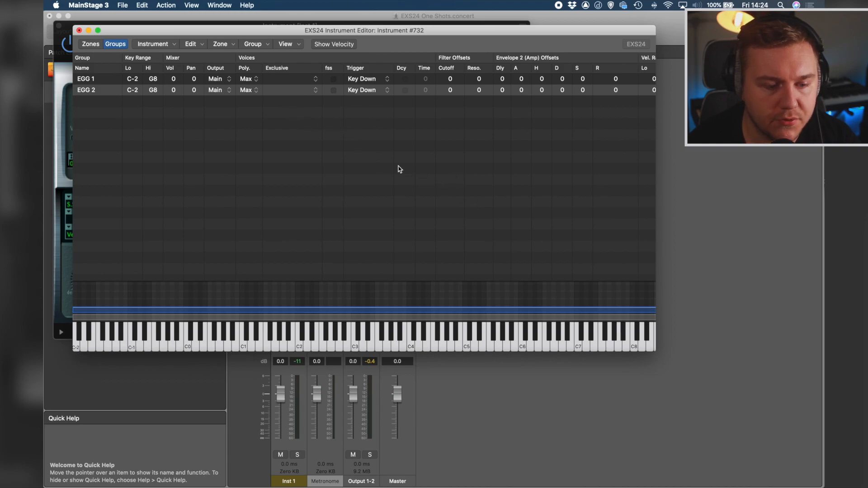
Set Select Group By to Group for both rows and make the second group follow EGG 1 for round robin.
{"action": "scroll", "scroll_direction": "right", "scroll_amount": 3}
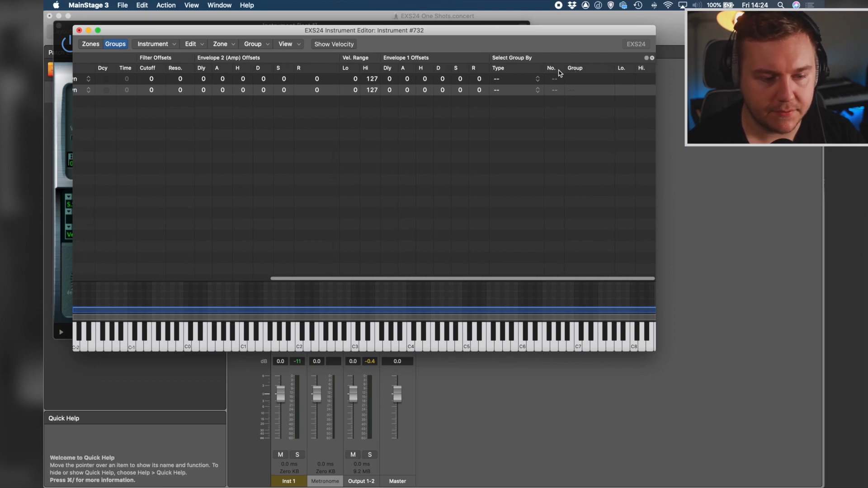
{"action": "mouse_move", "coordinate": [515, 74]}
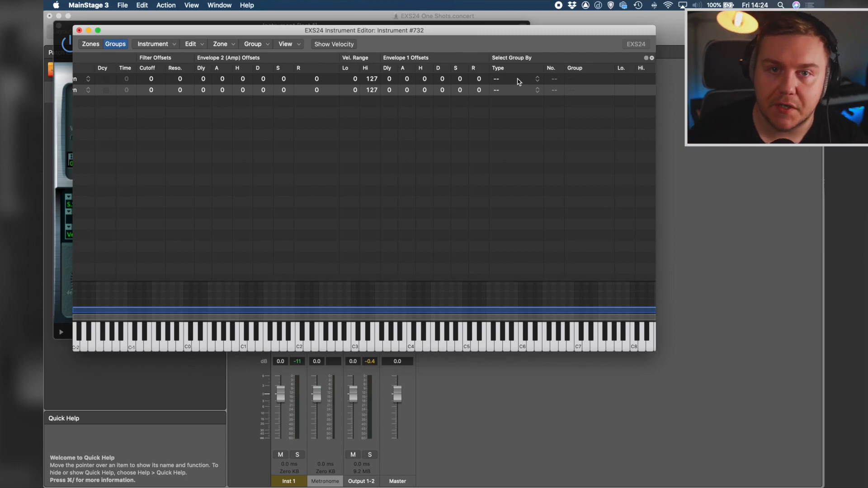
{"action": "left_click", "coordinate": [515, 79]}
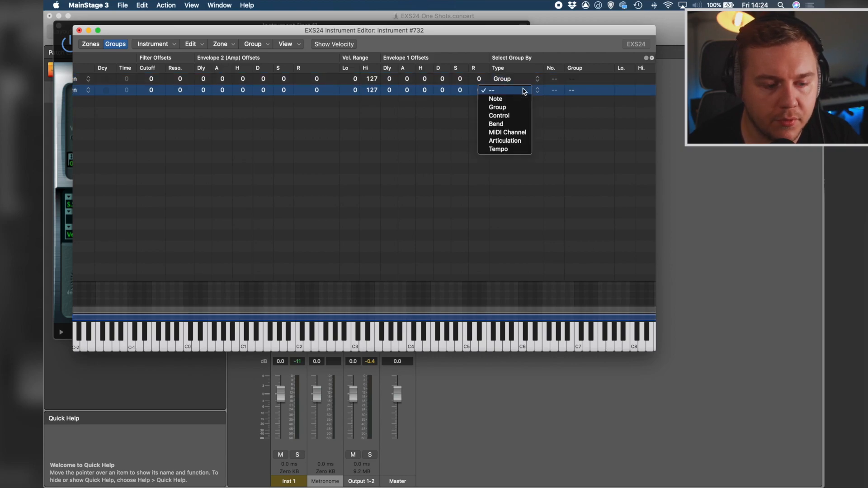
{"action": "left_click", "coordinate": [496, 106]}
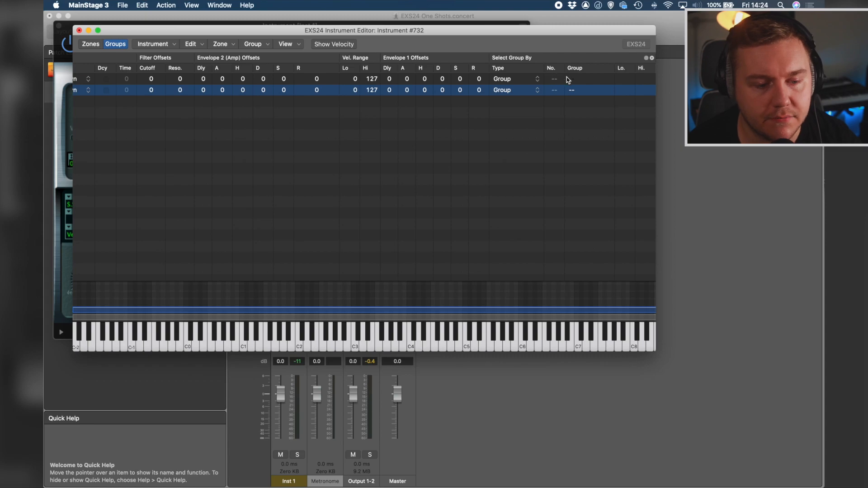
{"action": "left_click", "coordinate": [572, 79]}
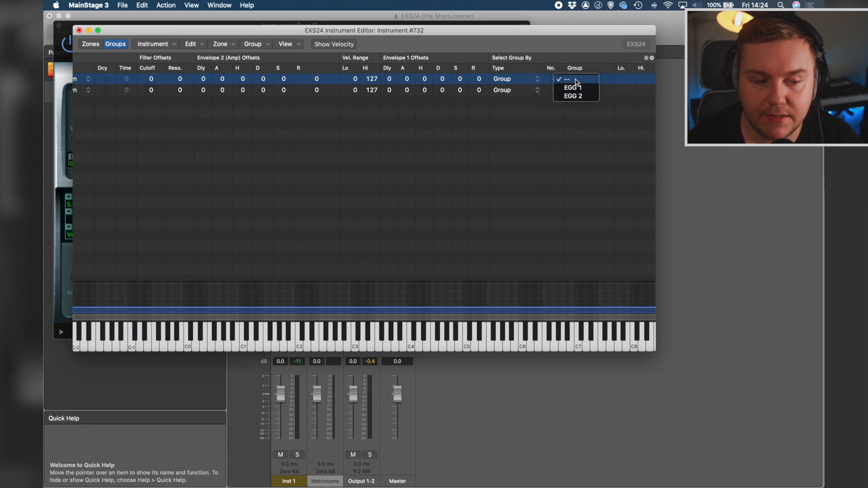
{"action": "left_click", "coordinate": [567, 79]}
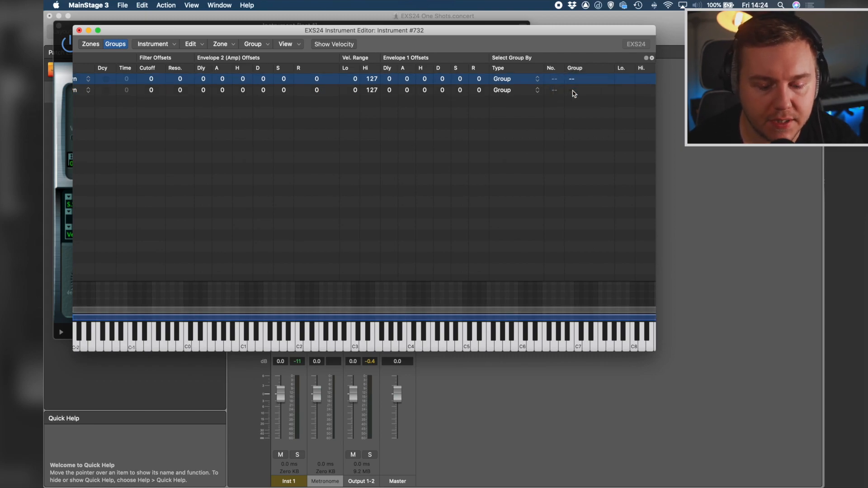
{"action": "left_click", "coordinate": [554, 89]}
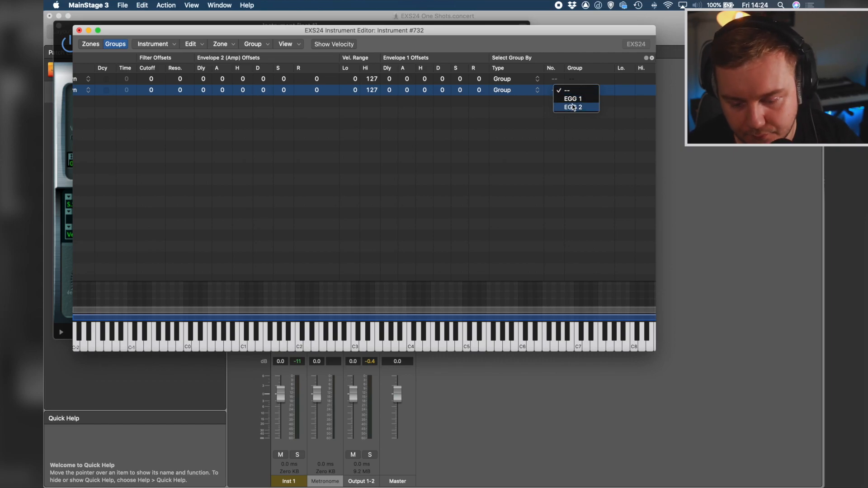
{"action": "left_click", "coordinate": [572, 99]}
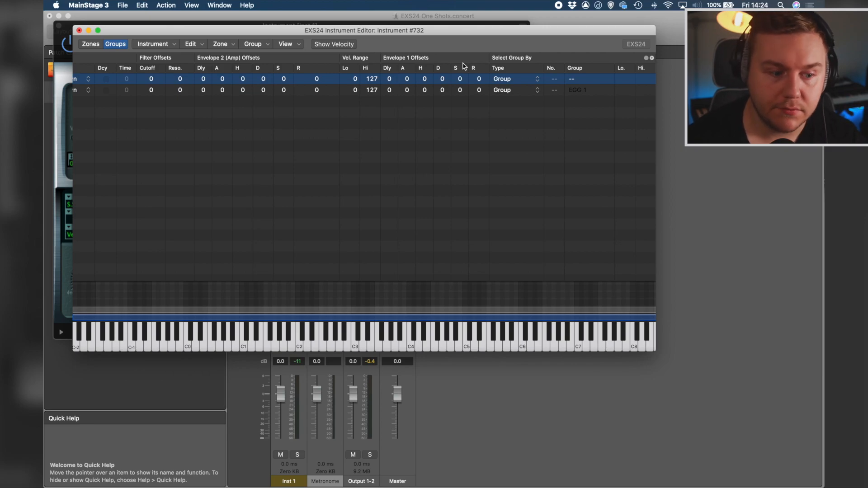
{"action": "mouse_move", "coordinate": [538, 81]}
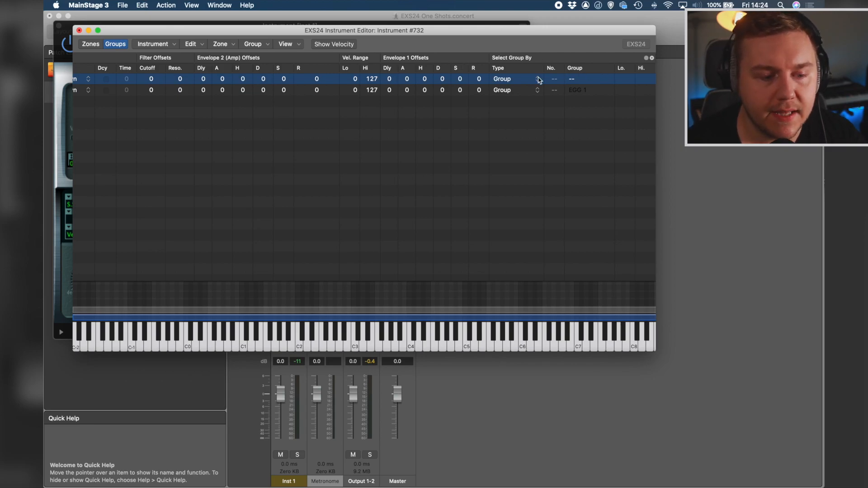
{"action": "mouse_move", "coordinate": [508, 93]}
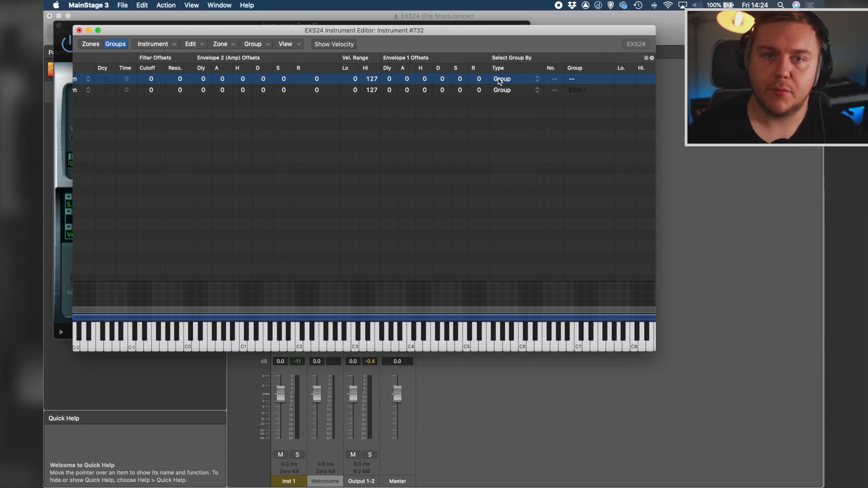
Adjust the EGG 2 group's Vol value to 10 in the Groups table.
{"action": "left_click", "coordinate": [354, 333]}
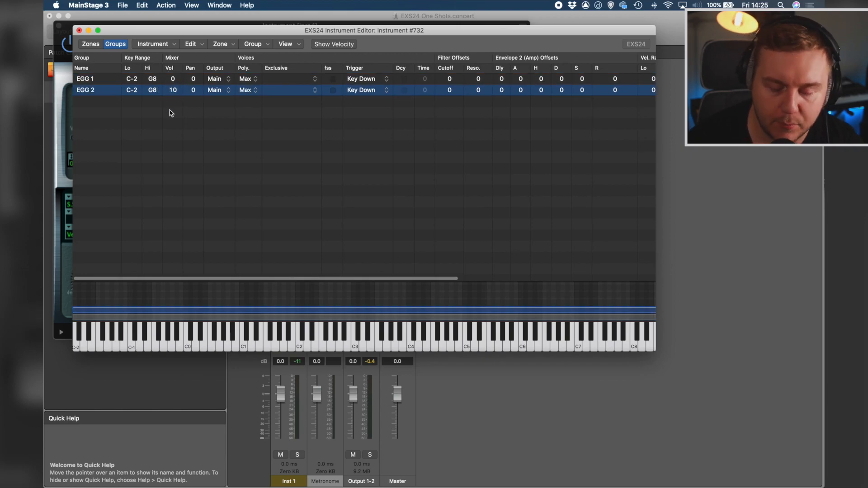
{"action": "left_click", "coordinate": [355, 332]}
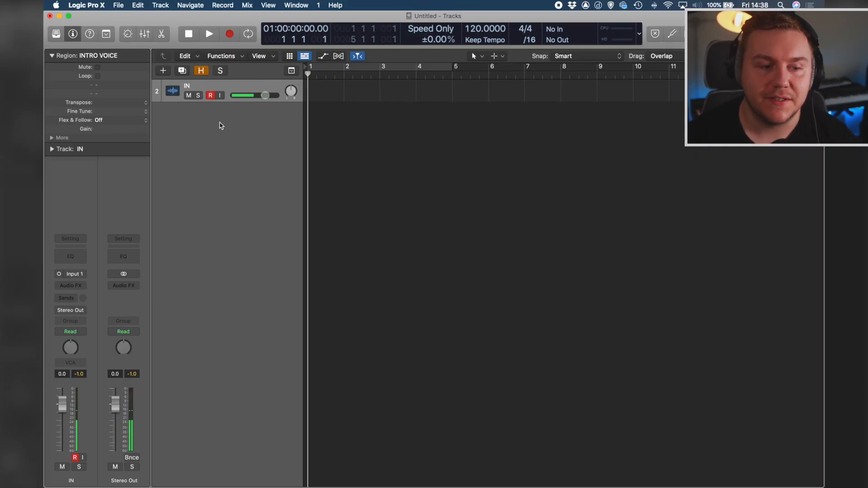
Add a New Software Instrument Track and load Sampler (Multi-Sample) > Stereo on it.
{"action": "left_click", "coordinate": [160, 5]}
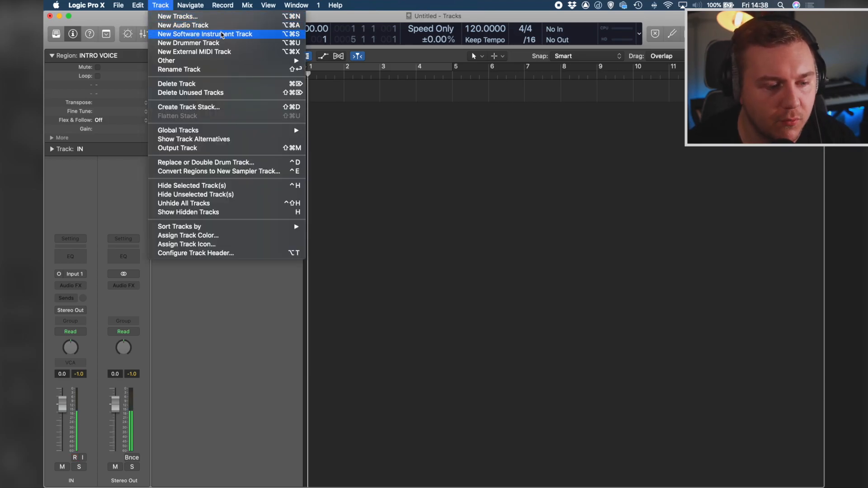
{"action": "left_click", "coordinate": [204, 34]}
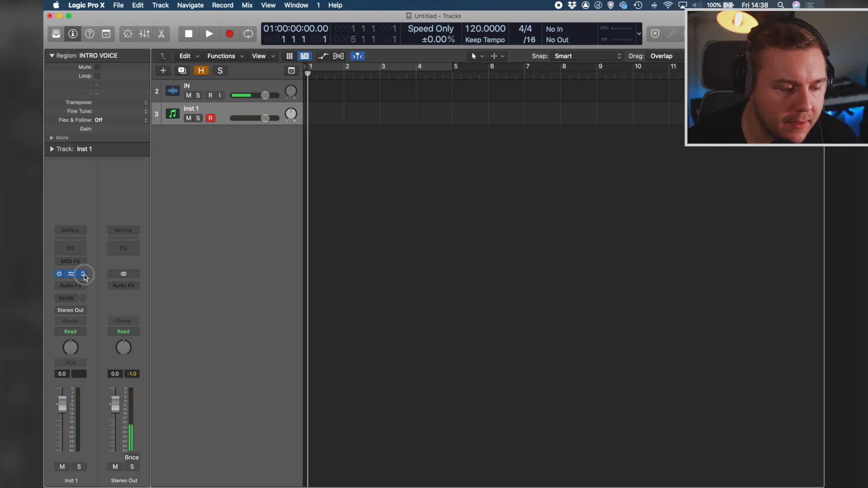
{"action": "left_click", "coordinate": [70, 274]}
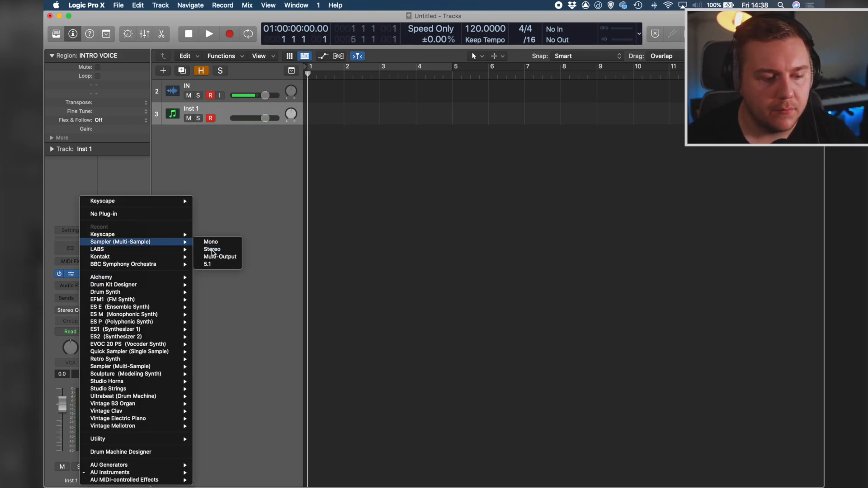
{"action": "left_click", "coordinate": [212, 249]}
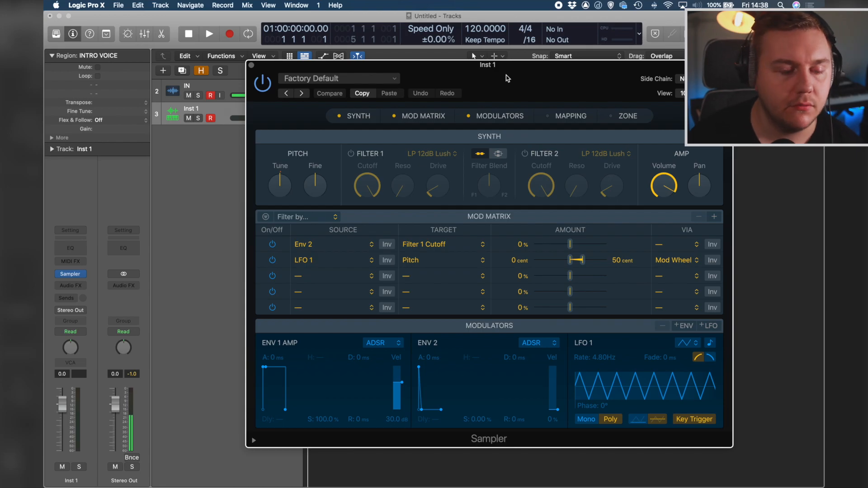
{"action": "mouse_move", "coordinate": [572, 94]}
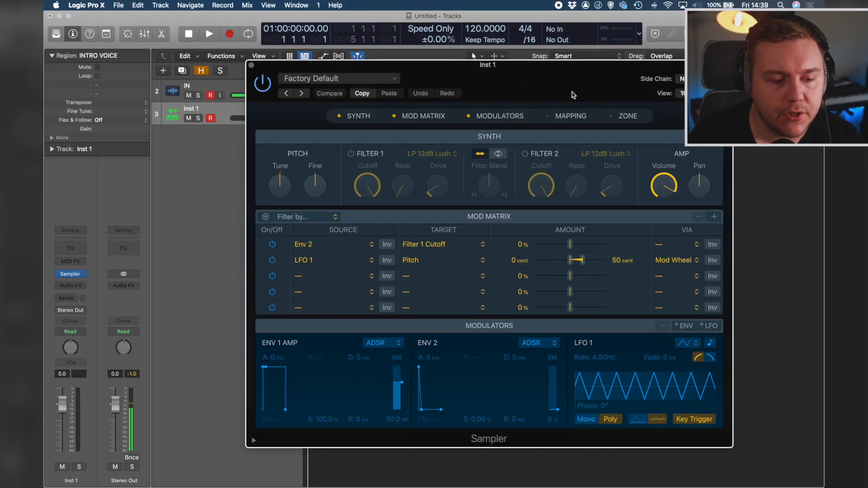
Bring the Sampler's Zone panel with the EGG 1.wav waveform into view.
{"action": "left_click", "coordinate": [628, 116]}
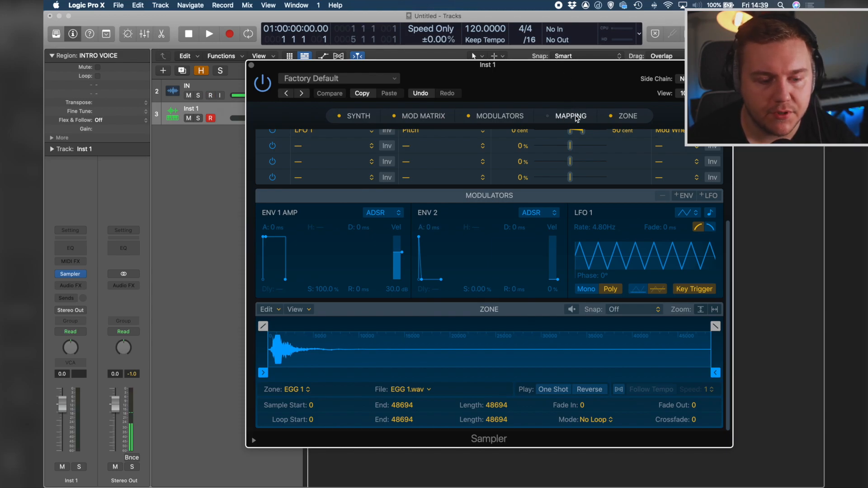
In the Mapping editor, select the EGG group and stretch the EGG 1 zone from F#-1 up to G7.
{"action": "left_click", "coordinate": [570, 115]}
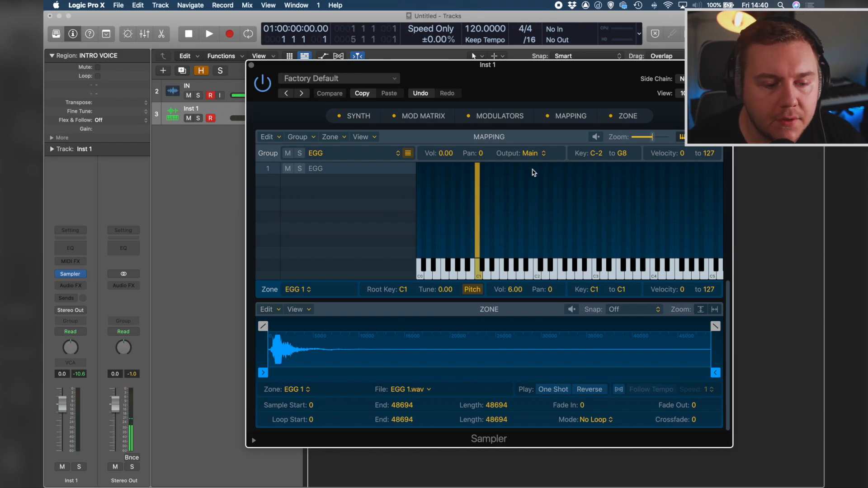
{"action": "left_click", "coordinate": [337, 168]}
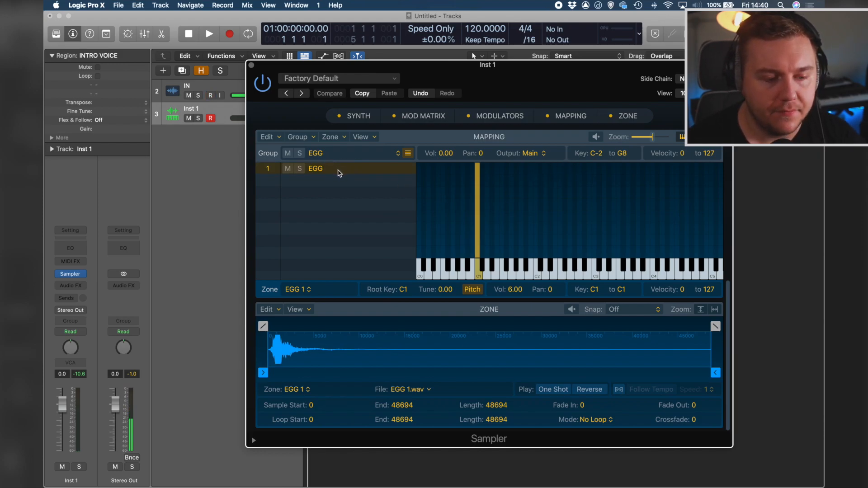
{"action": "mouse_move", "coordinate": [579, 297]}
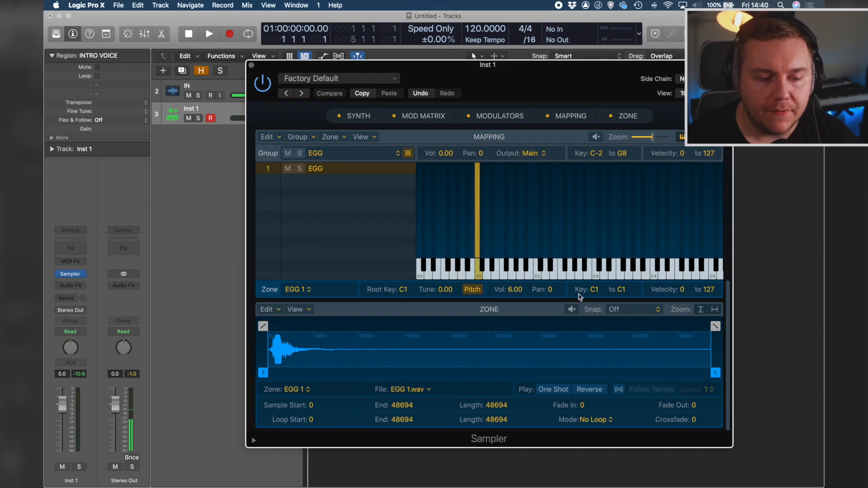
{"action": "left_click_drag", "start_coordinate": [595, 289], "coordinate": [595, 292]}
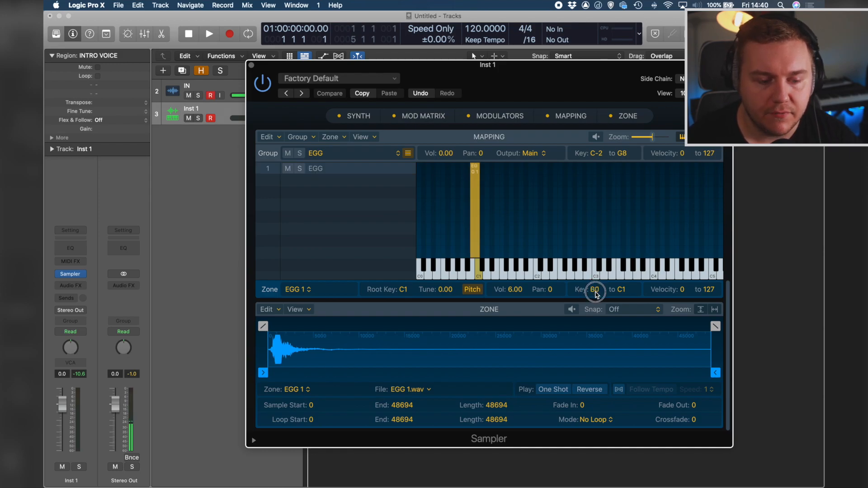
{"action": "left_click_drag", "start_coordinate": [594, 289], "coordinate": [593, 320]}
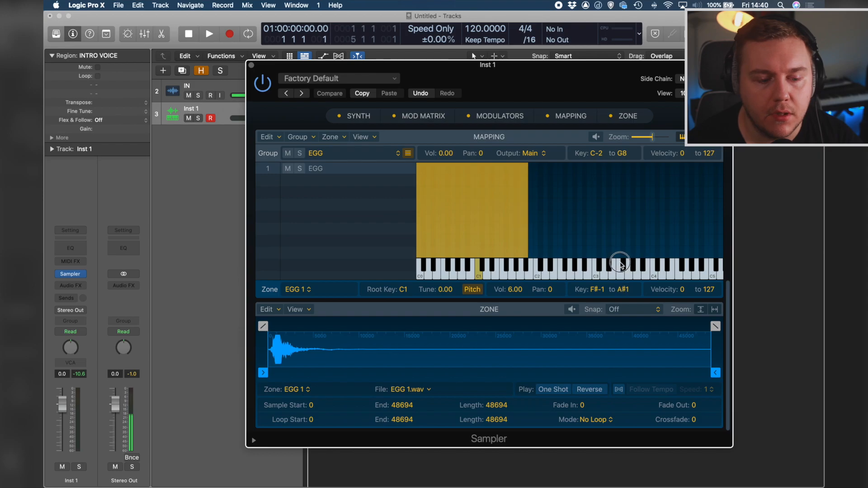
{"action": "left_click_drag", "start_coordinate": [619, 261], "coordinate": [620, 197]}
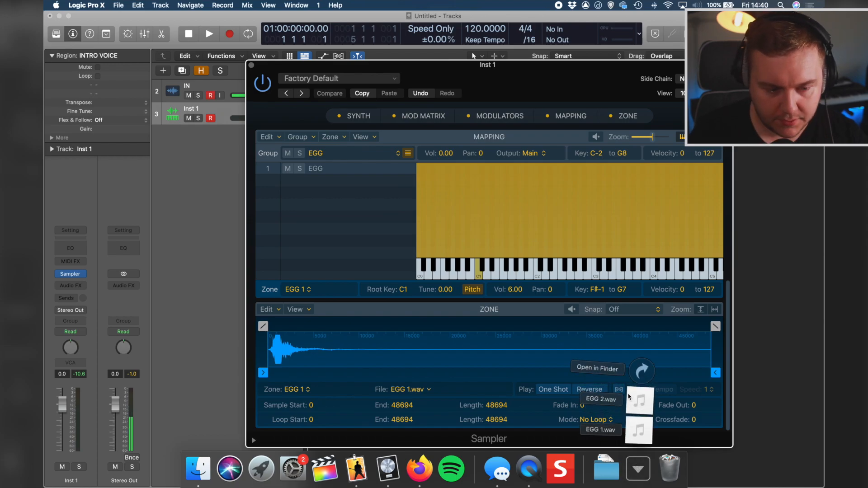
Bring EGG 2.wav from the Dock stack into the Sampler as a second group.
{"action": "left_click", "coordinate": [601, 399]}
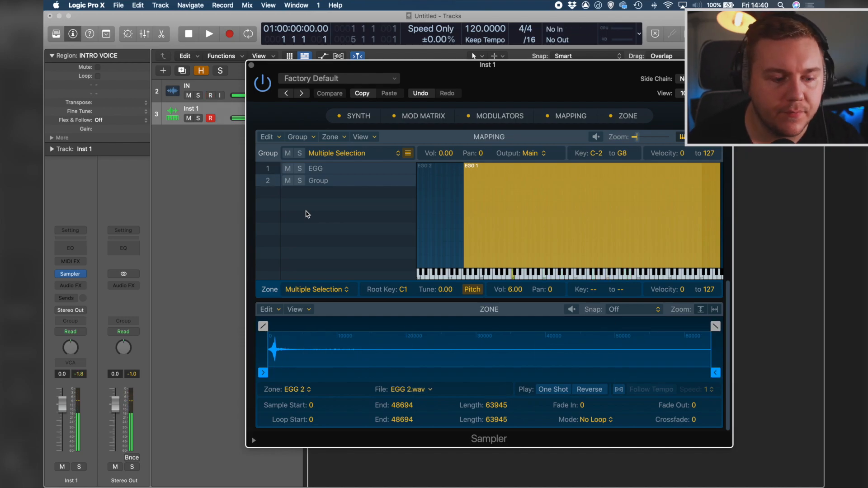
With both groups selected, switch pitch tracking off and set the zones to One Shot.
{"action": "left_click", "coordinate": [318, 181]}
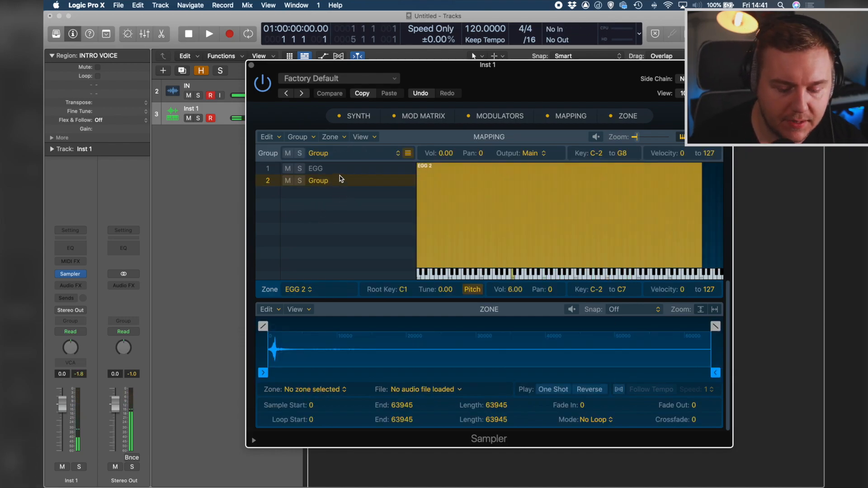
{"action": "left_click", "coordinate": [315, 169]}
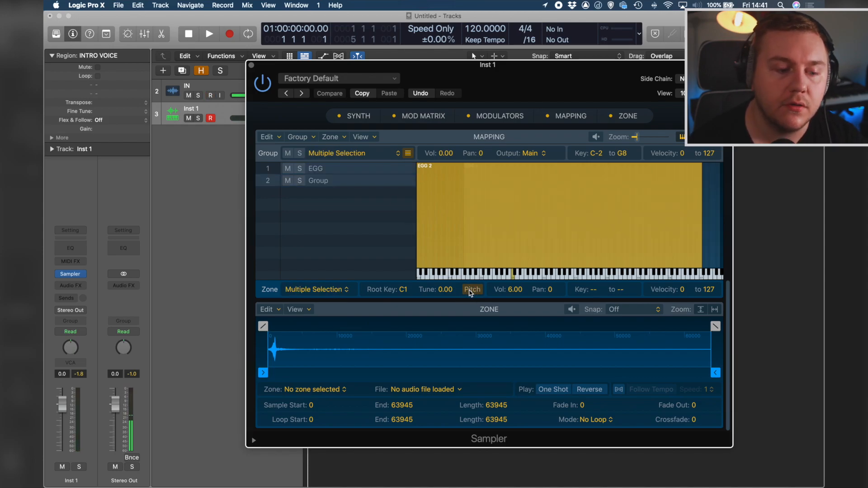
{"action": "left_click", "coordinate": [471, 289]}
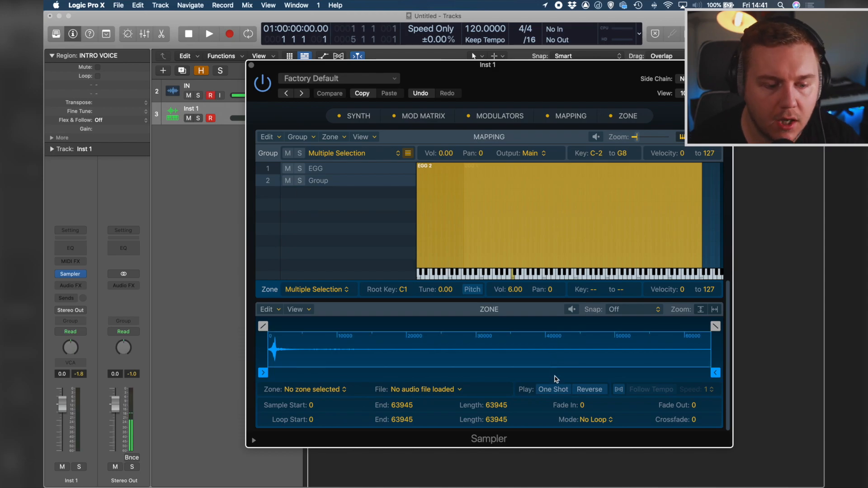
{"action": "left_click", "coordinate": [318, 180]}
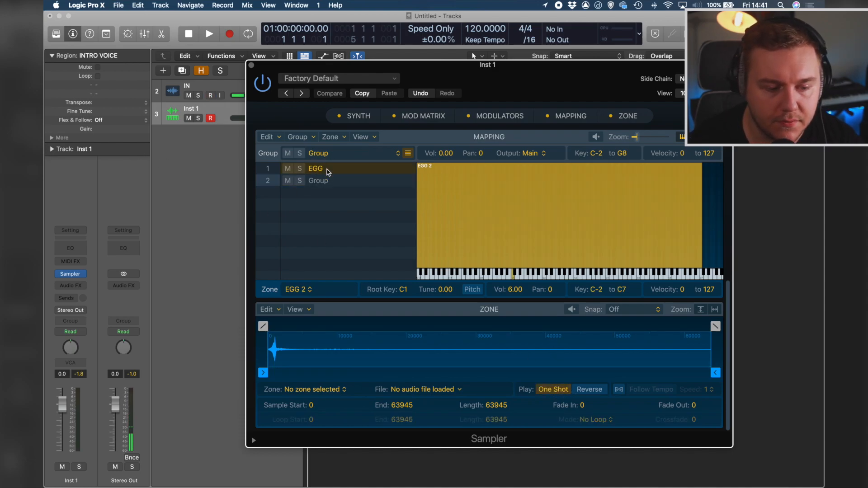
Check each group's zone settings and show the groups as a column list.
{"action": "left_click", "coordinate": [315, 169]}
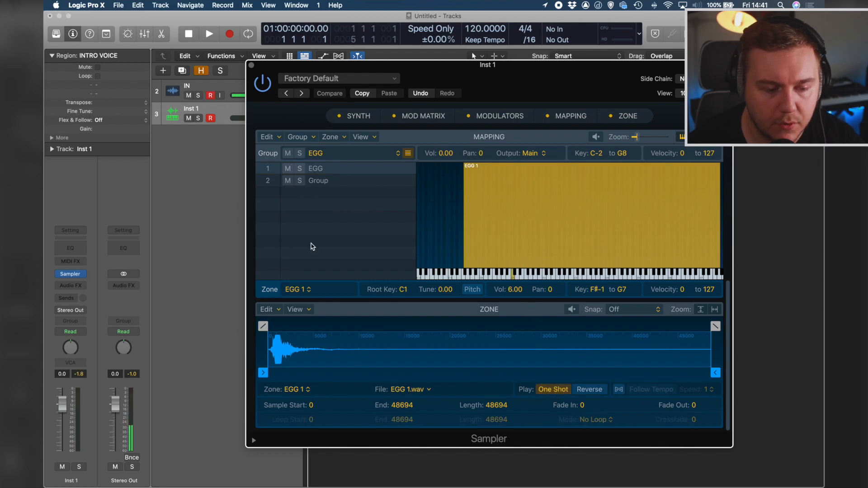
{"action": "left_click", "coordinate": [316, 169]}
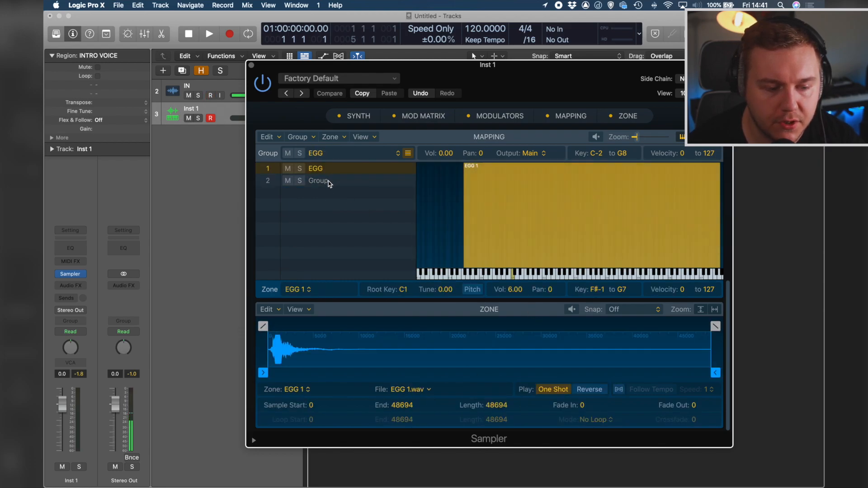
{"action": "left_click", "coordinate": [318, 180]}
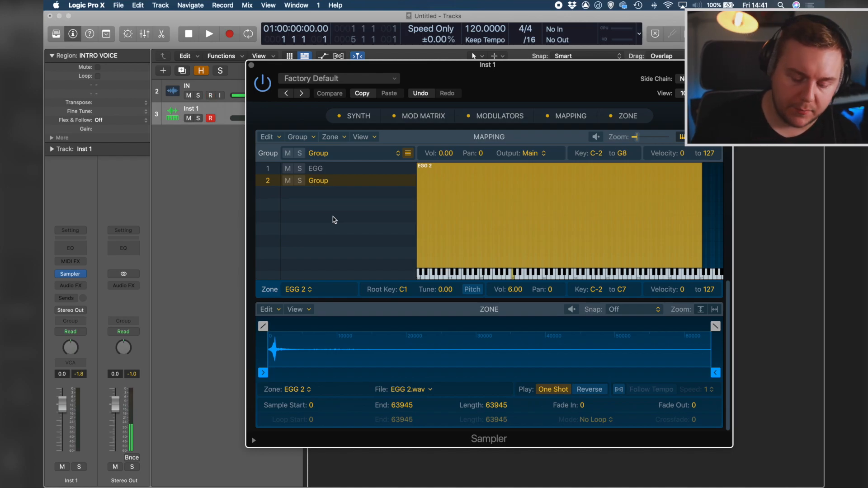
{"action": "left_click", "coordinate": [315, 168]}
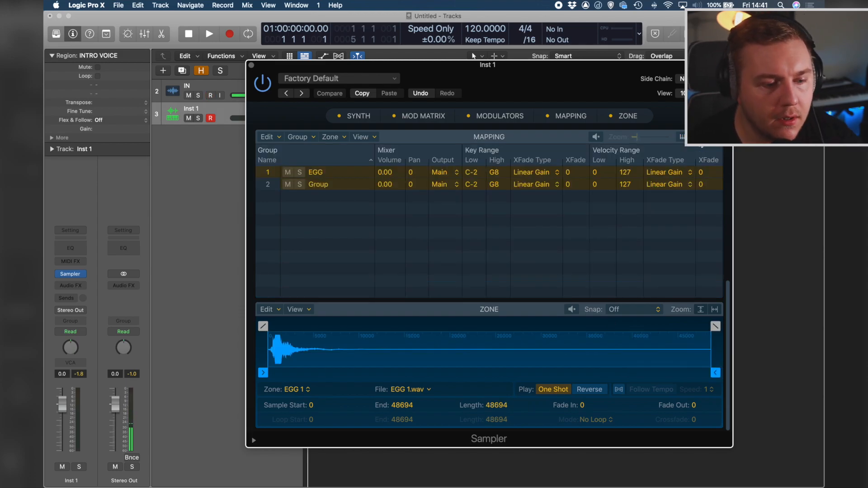
Show all group list columns and set Round Robin to On for both egg shaker groups.
{"action": "left_click", "coordinate": [364, 136]}
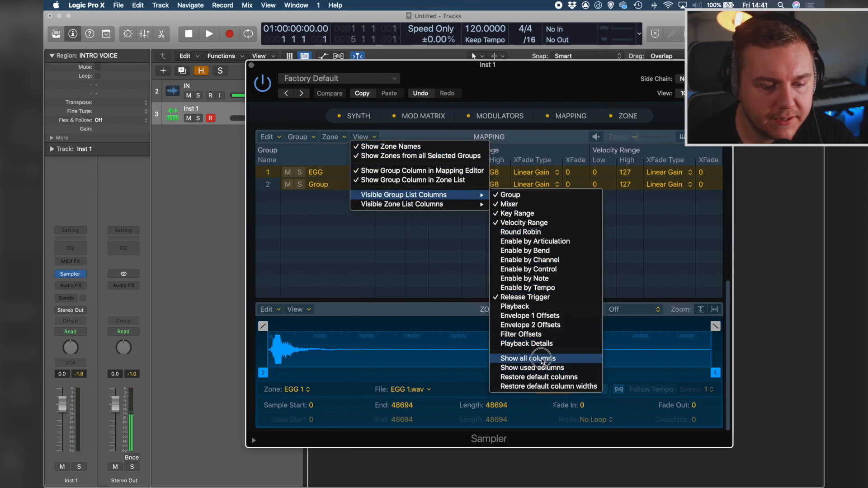
{"action": "left_click", "coordinate": [526, 358]}
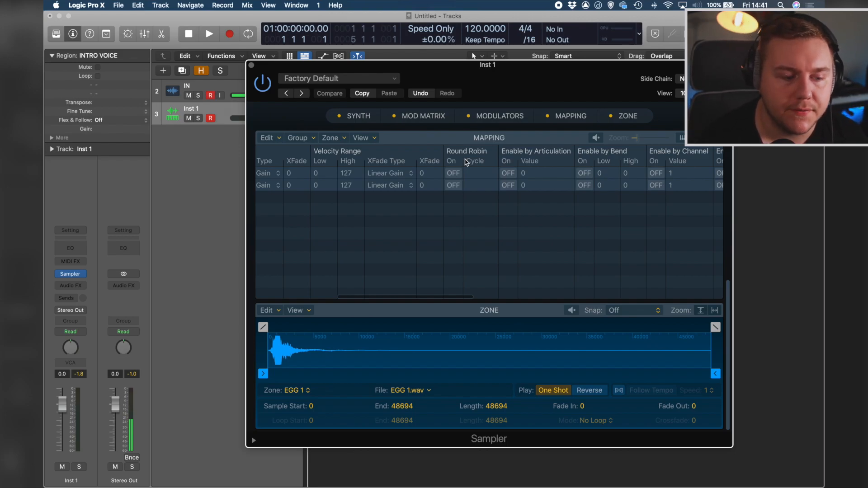
{"action": "left_click", "coordinate": [453, 173]}
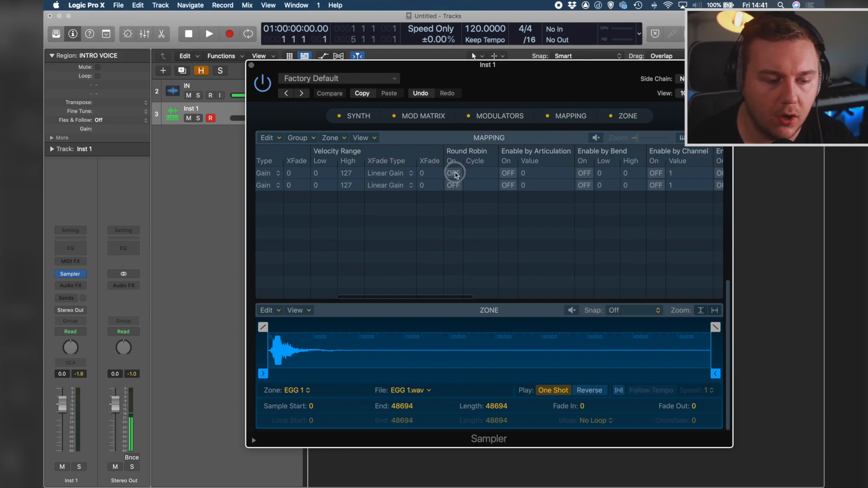
{"action": "left_click", "coordinate": [453, 172]}
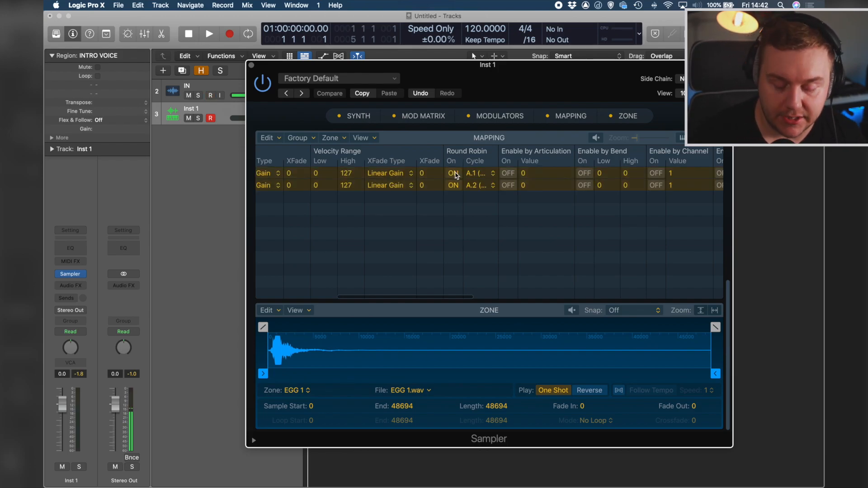